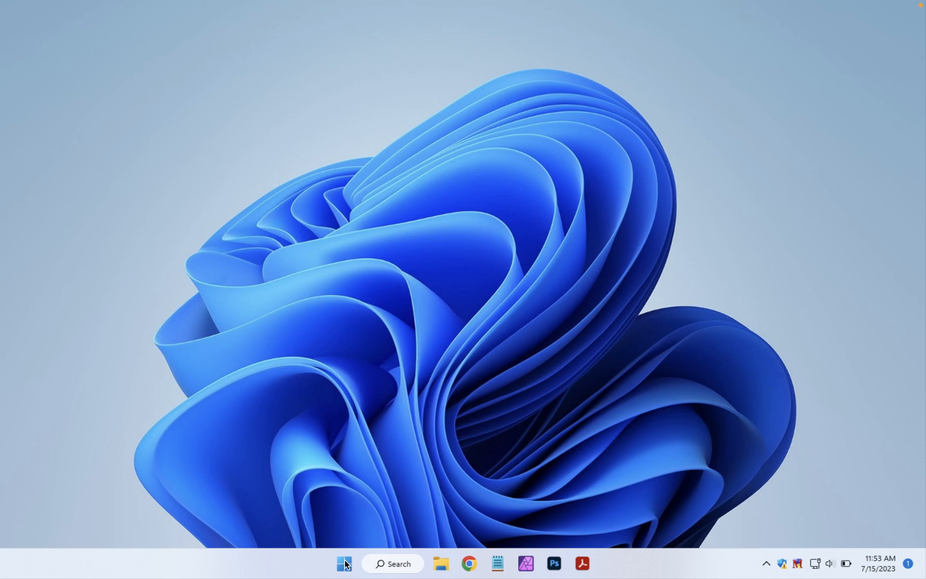
- Launch Disk Cleanup from Start so it scans drive C: and lists 41.7 MB of deletable files
left_click(344, 562)
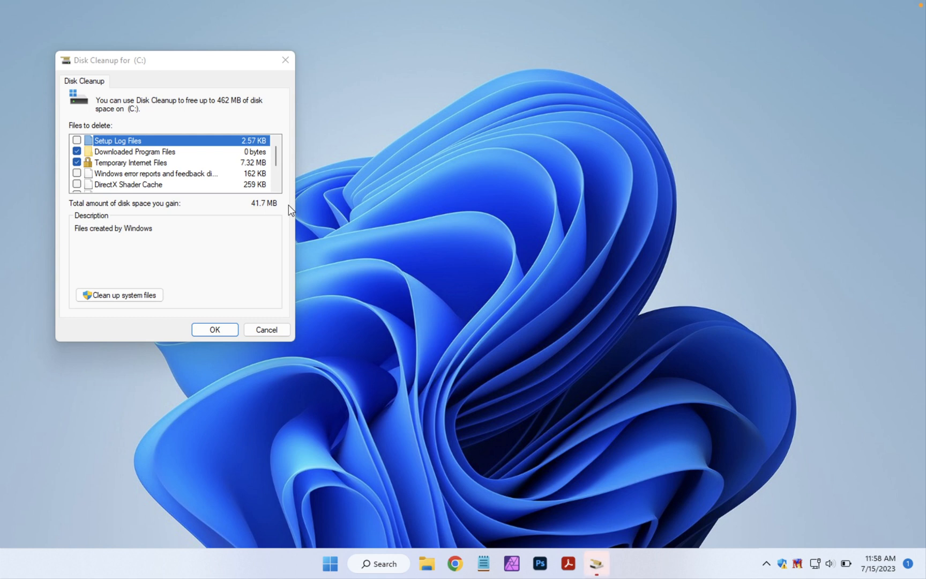
mouse_move(188, 169)
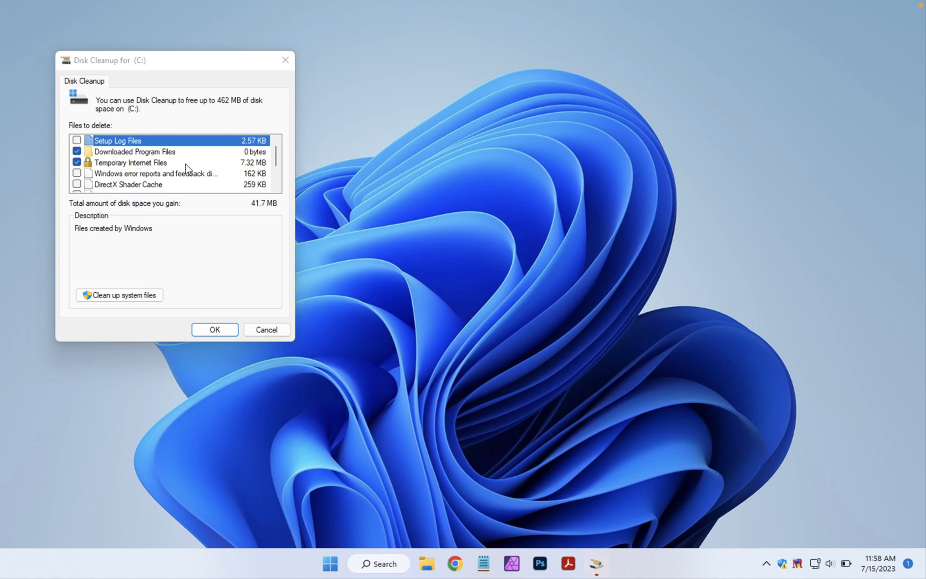
- Check Setup Log Files, DirectX Shader Cache, Delivery Optimization Files and Recycle Bin (462 MB total) and accept with OK
left_click(77, 152)
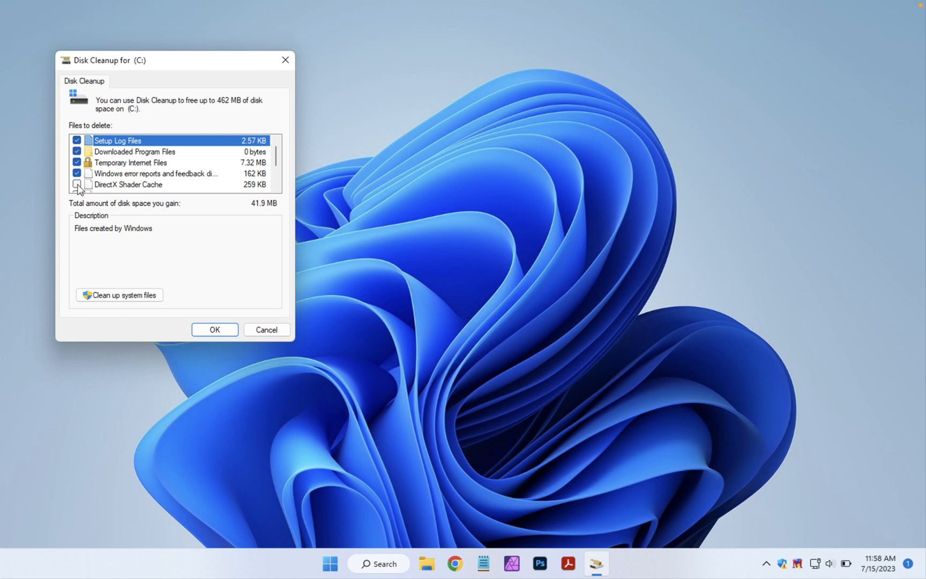
left_click(77, 185)
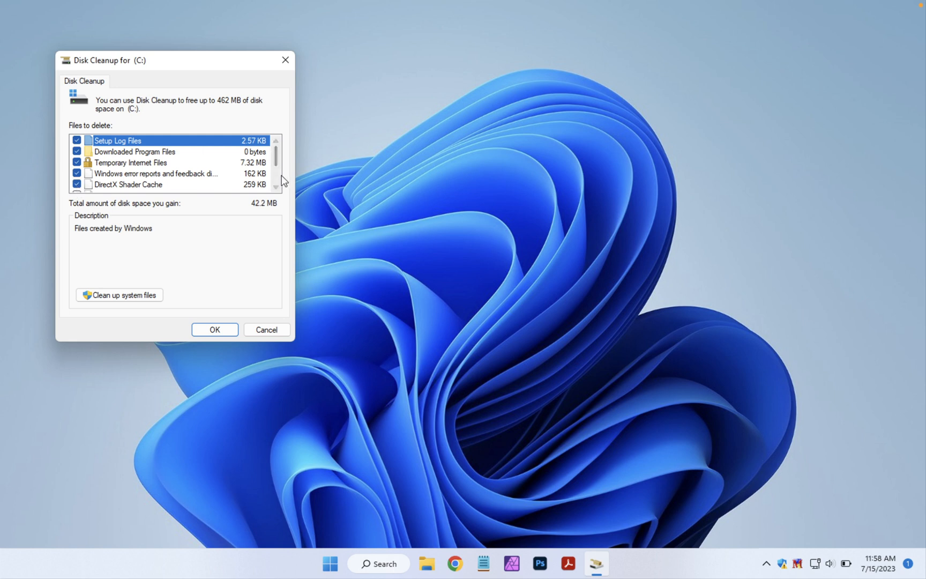
scroll("down", 3)
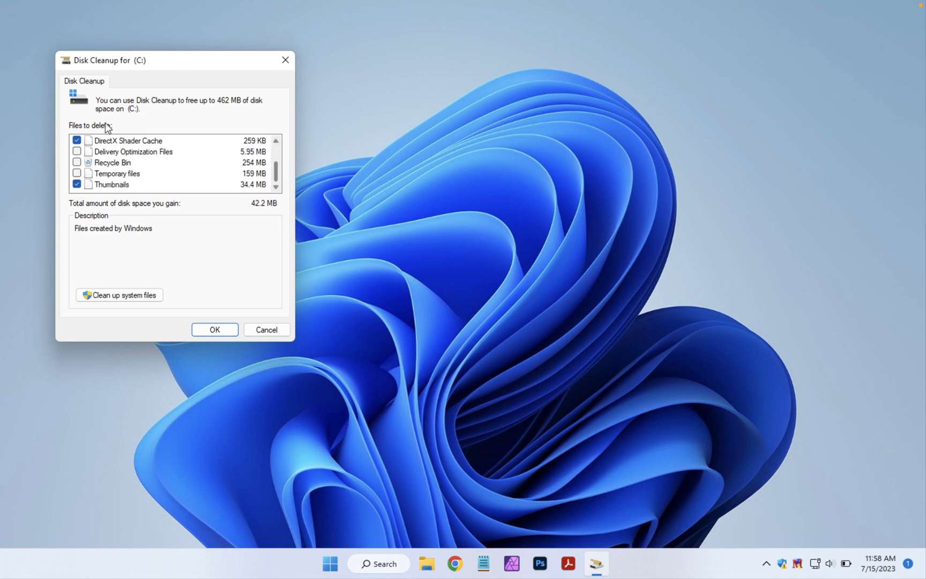
left_click(77, 151)
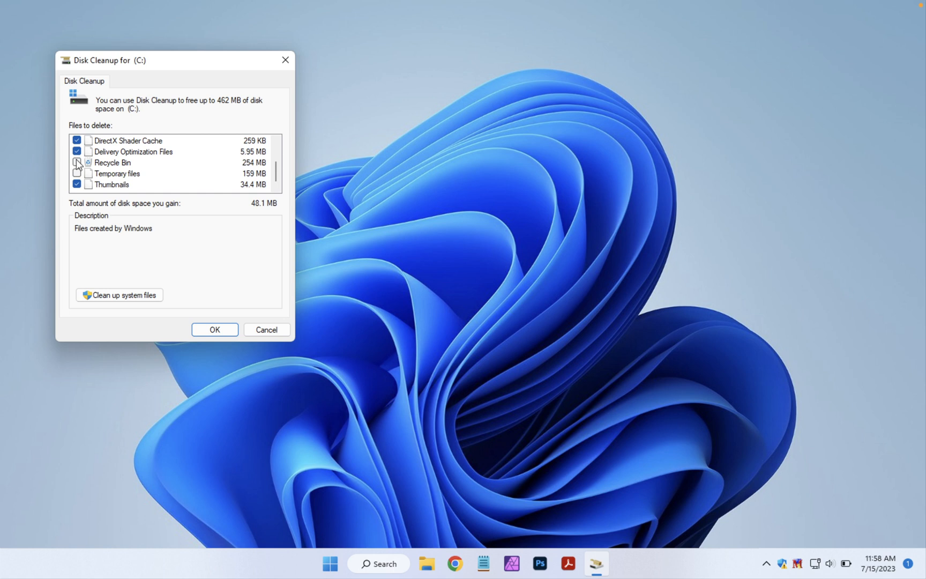
left_click(77, 163)
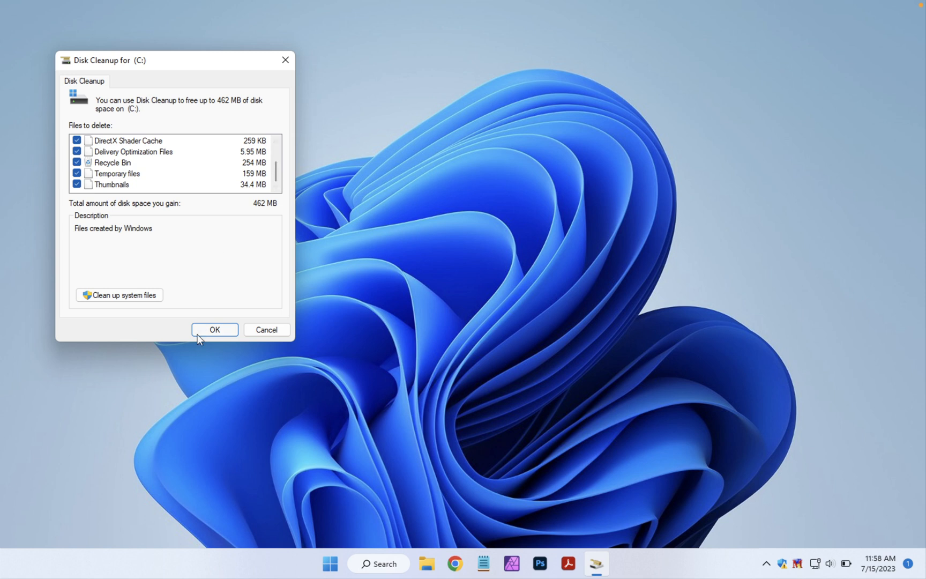
left_click(214, 329)
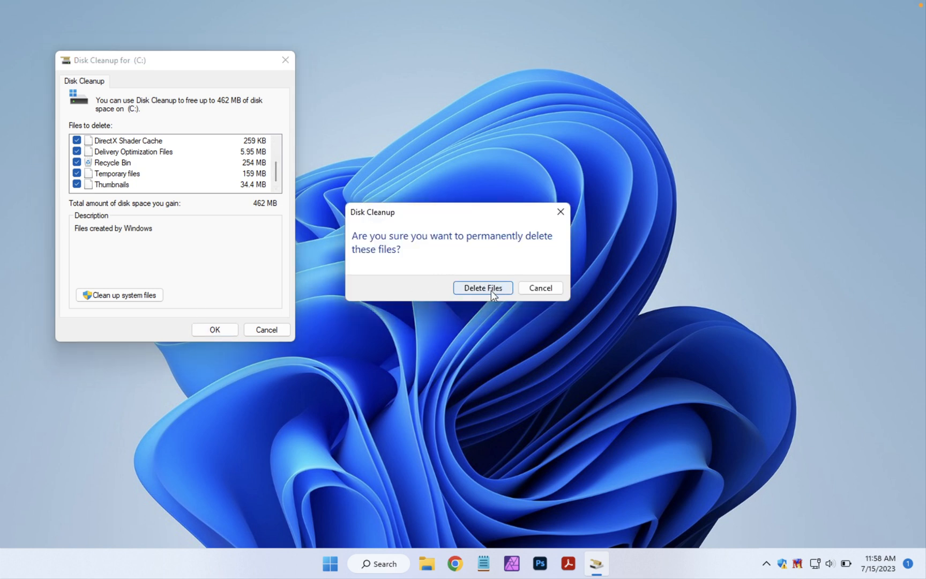
- Confirm Delete Files so the 462 MB of chosen files are permanently removed
left_click(482, 287)
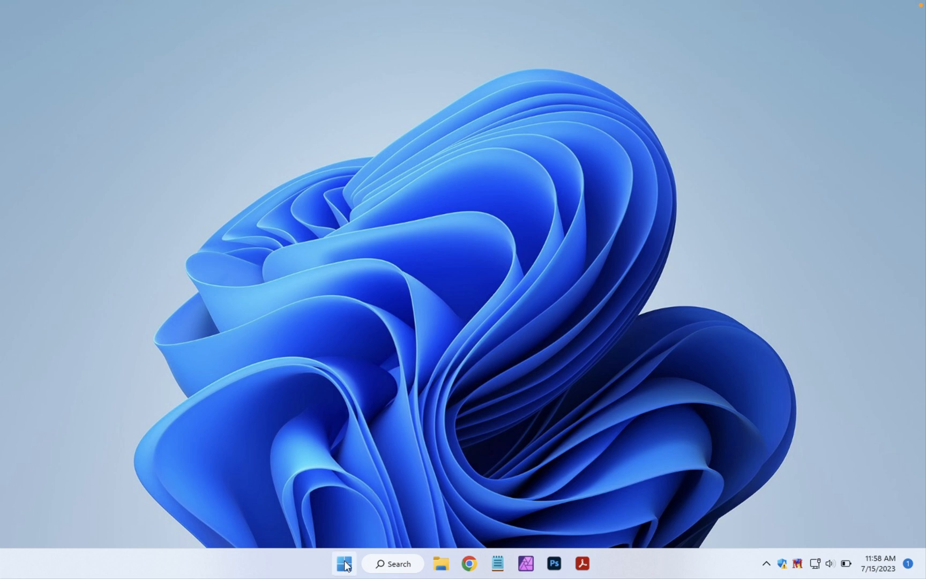
- Search Start for 'disk' and relaunch Disk Cleanup for C:, now showing 16.6 MB reclaimable
left_click(344, 562)
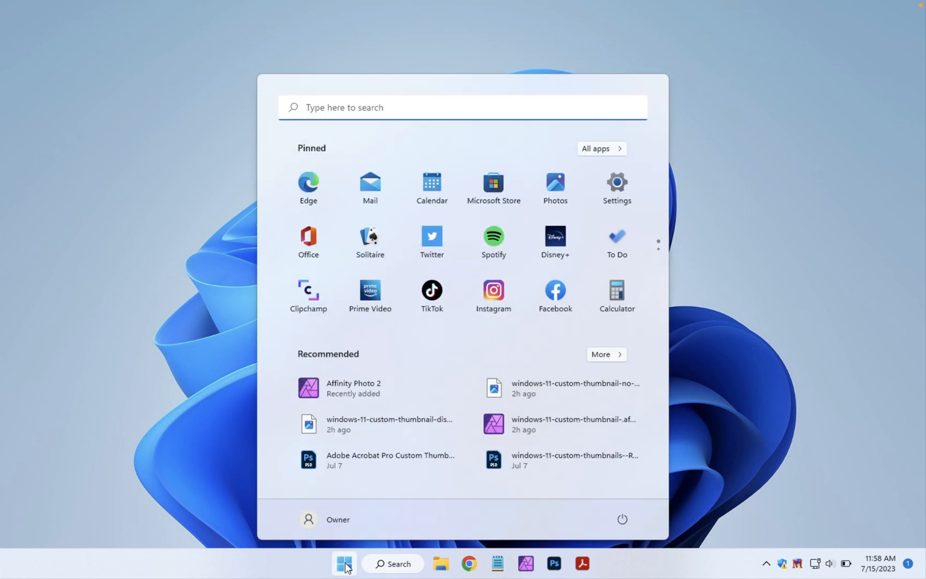
type("dis")
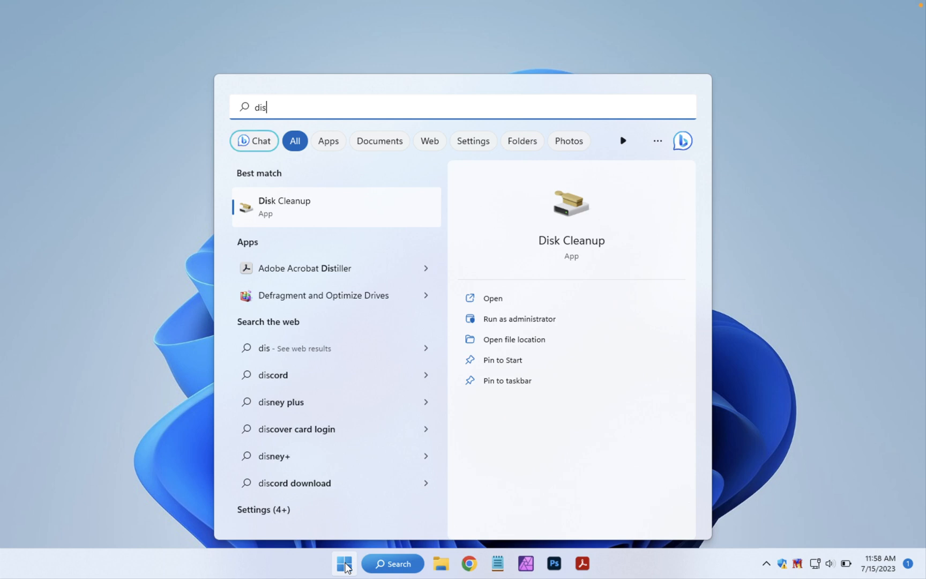
type("k")
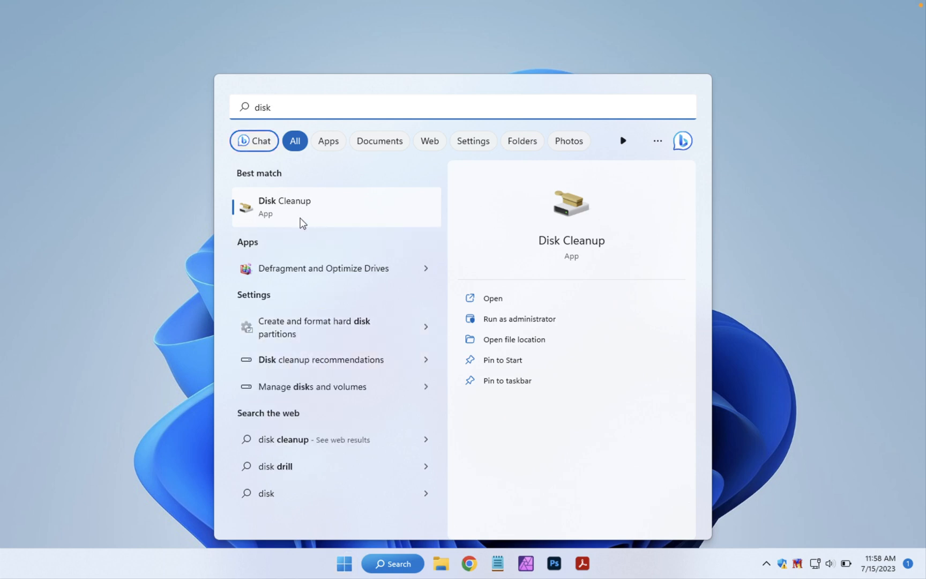
left_click(283, 206)
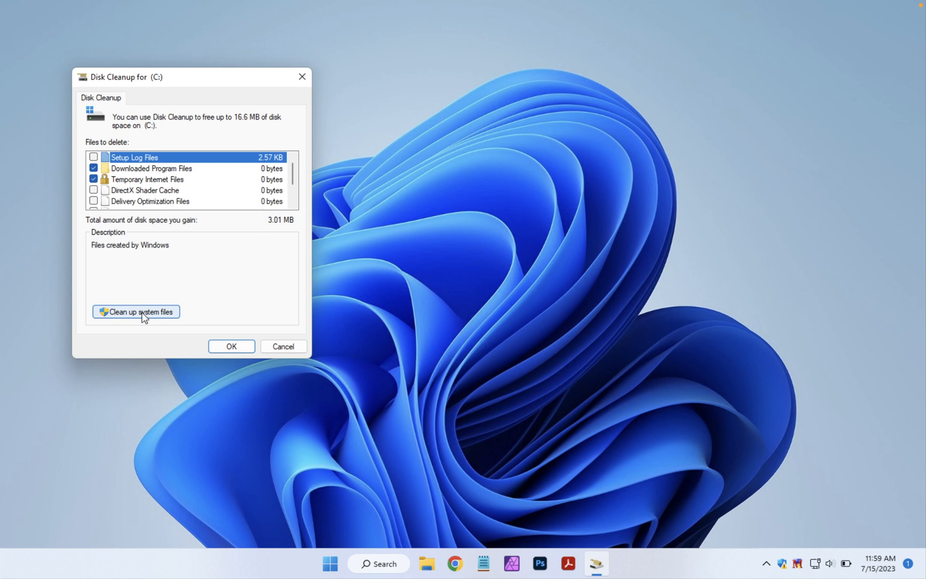
- Rescan C: with Clean up system files and check Windows Update Cleanup (1.65 GB)
left_click(135, 310)
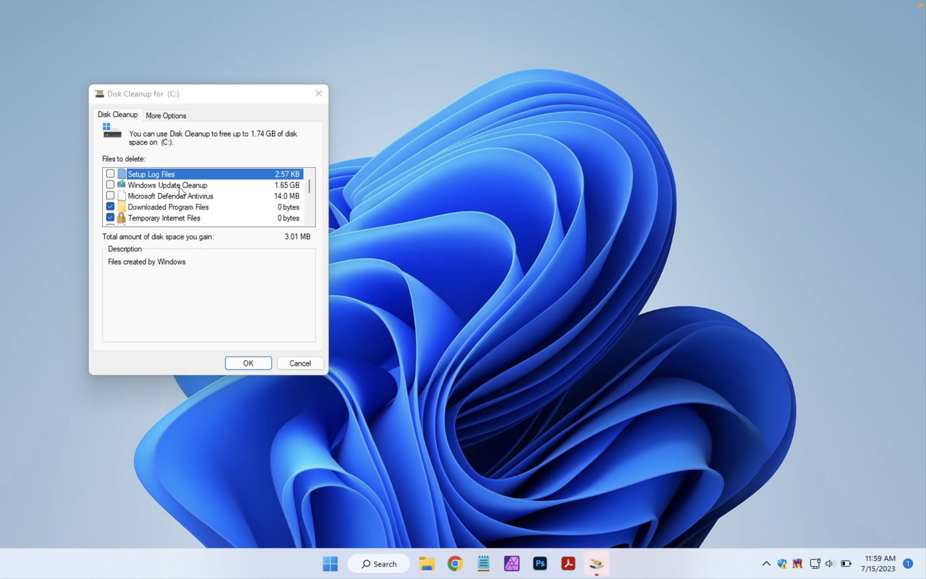
left_click(109, 174)
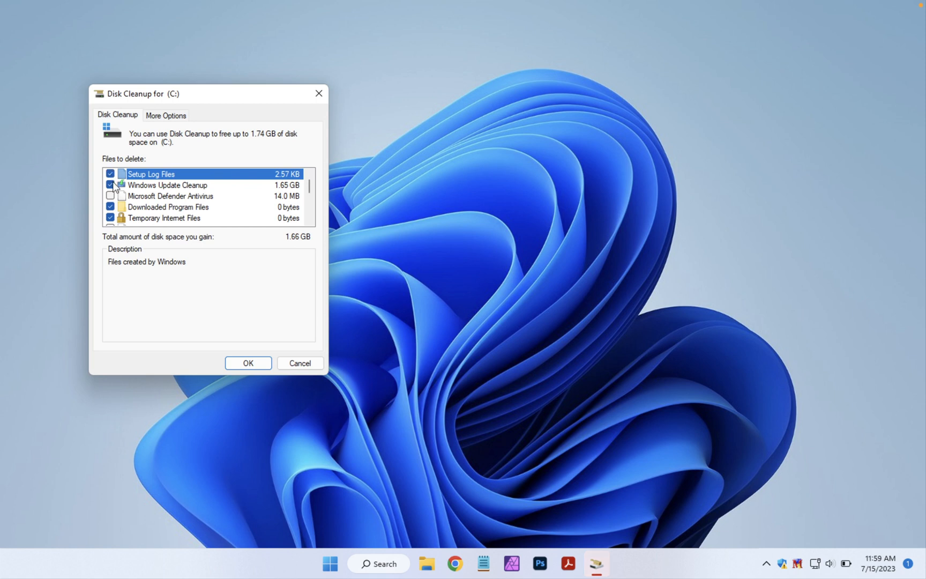
- Check Defender Antivirus files, Windows error reports, DirectX Shader Cache, Language Resource Files and Recycle Bin (1.74 GB total) and accept with OK
left_click(110, 195)
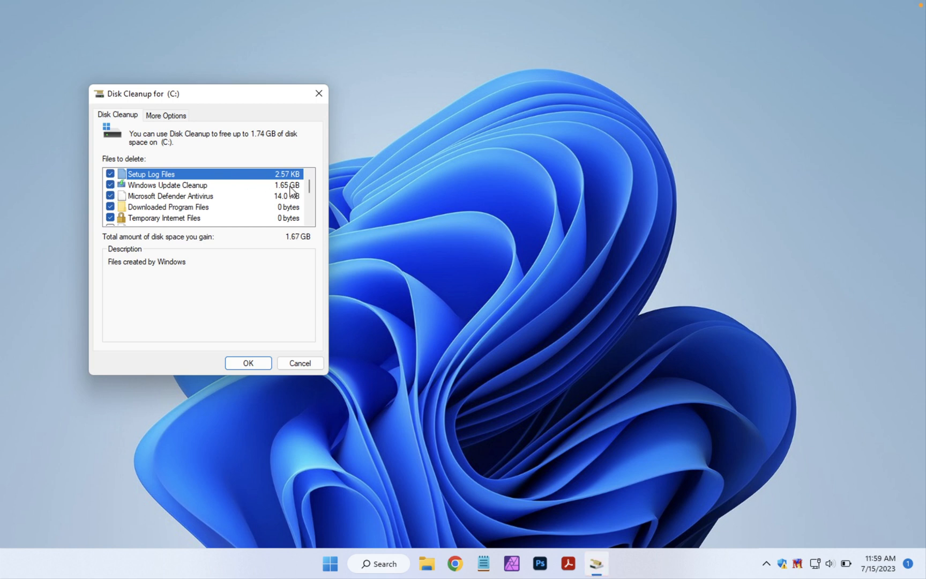
scroll("down", 3)
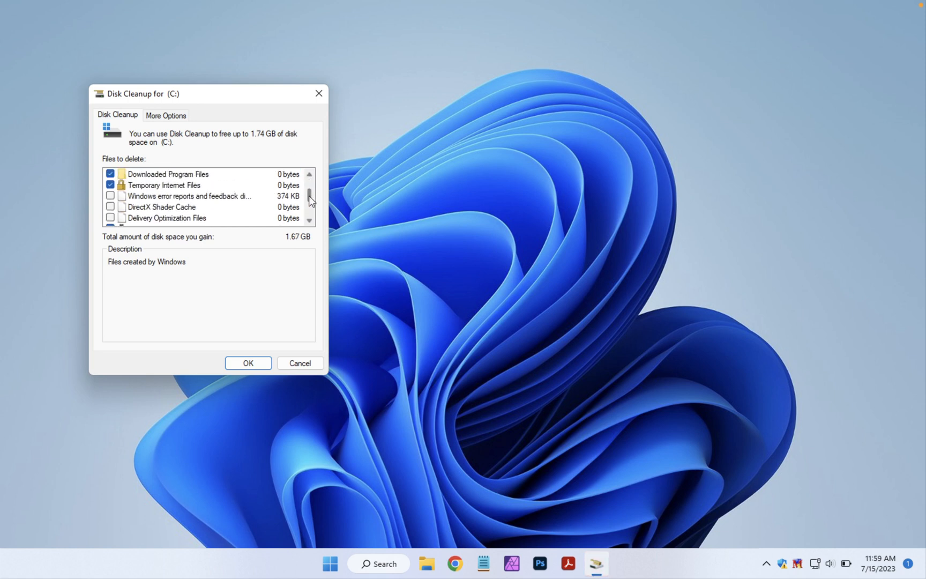
left_click(111, 195)
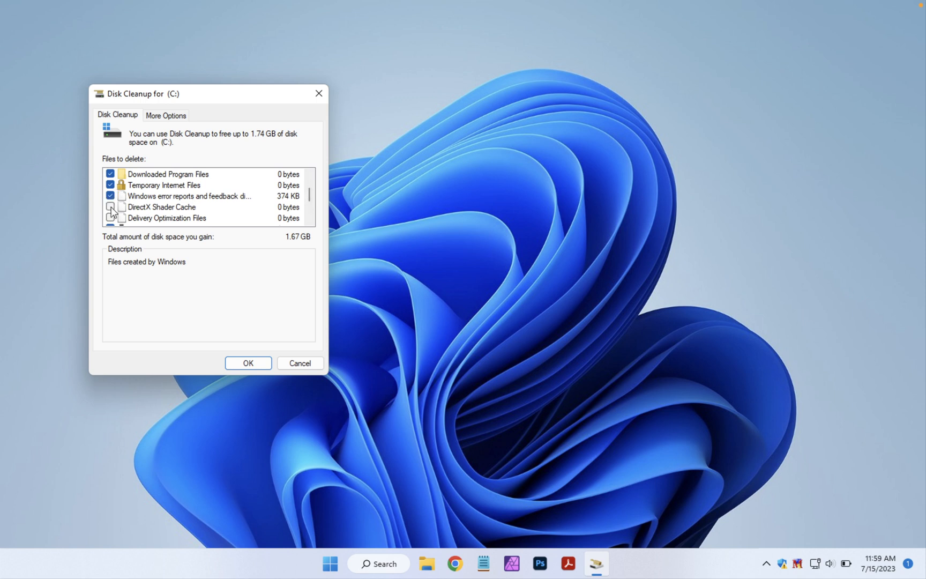
left_click(110, 207)
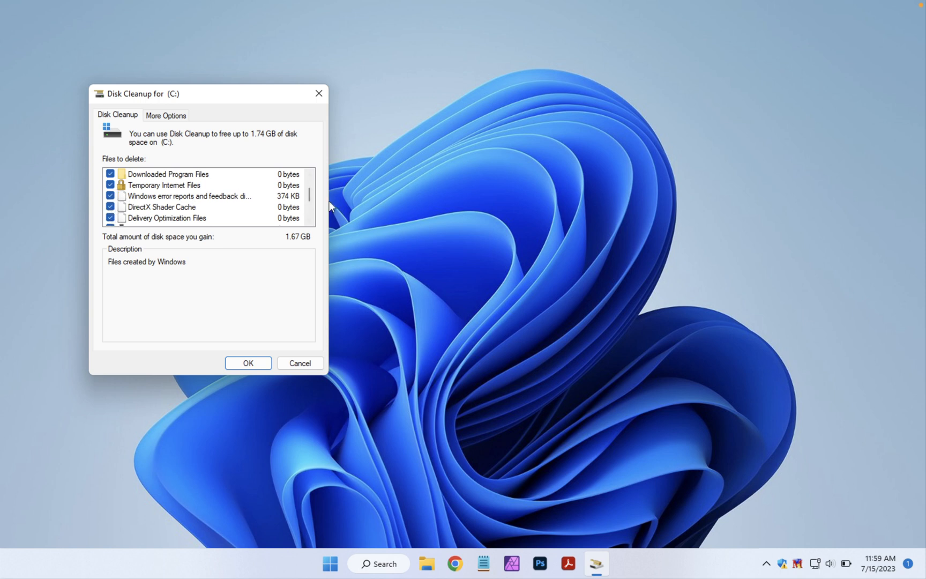
scroll("down", 3)
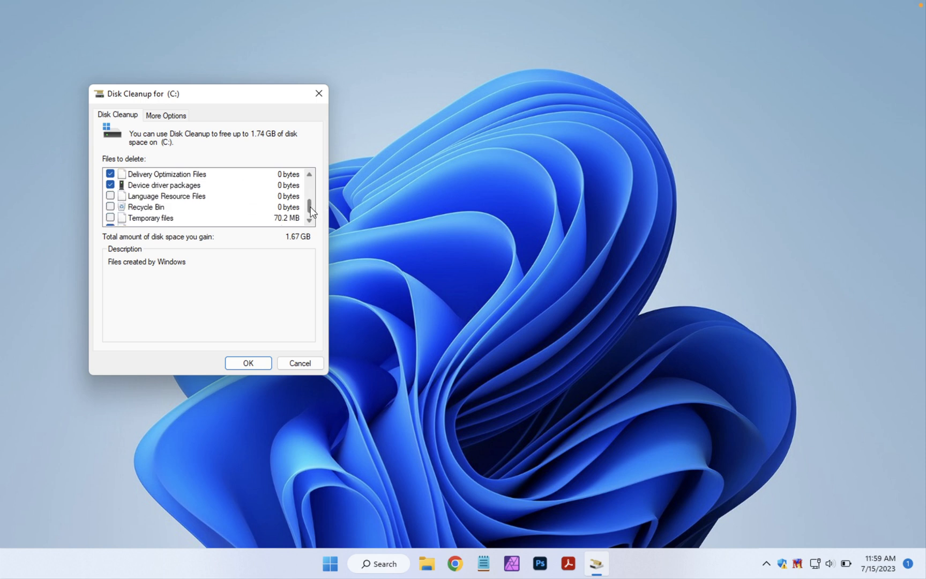
left_click(111, 195)
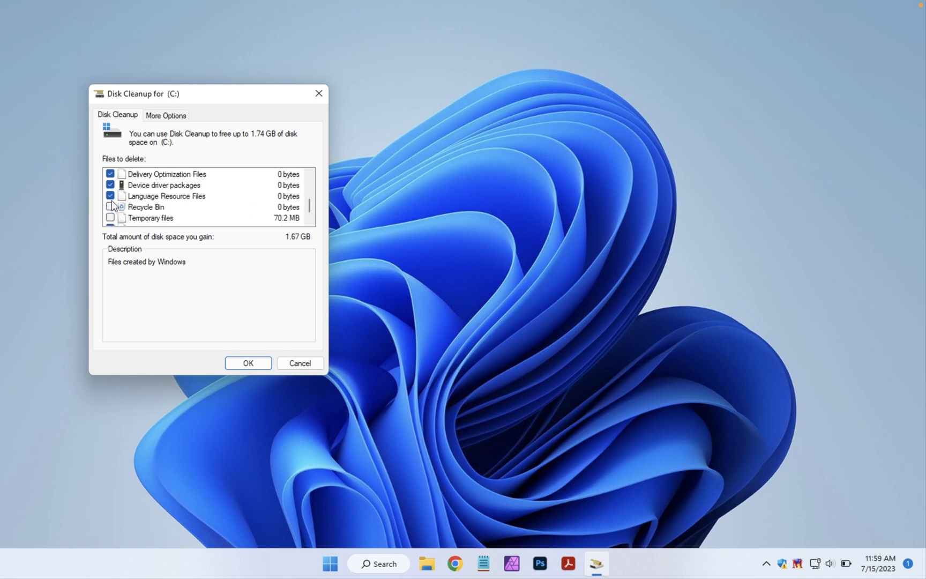
left_click(109, 207)
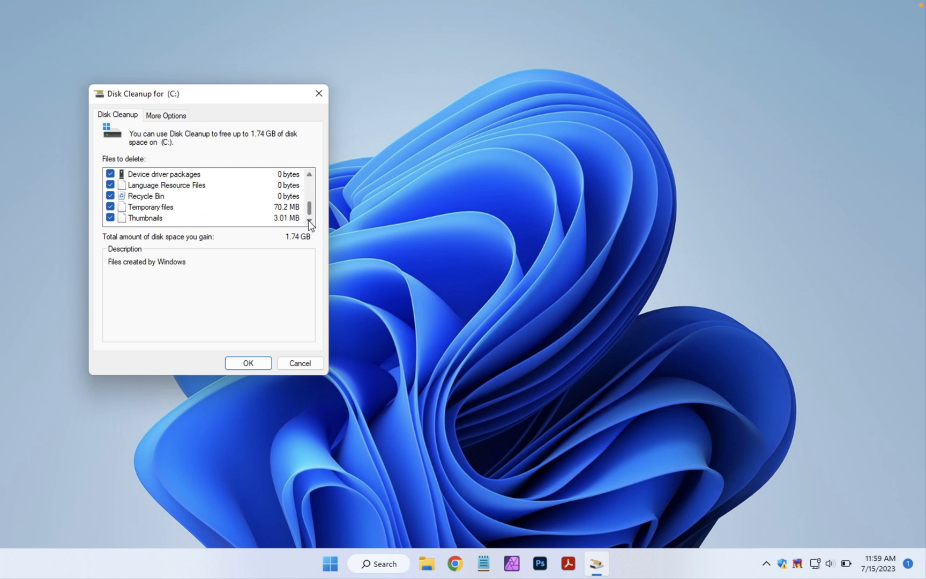
left_click(248, 363)
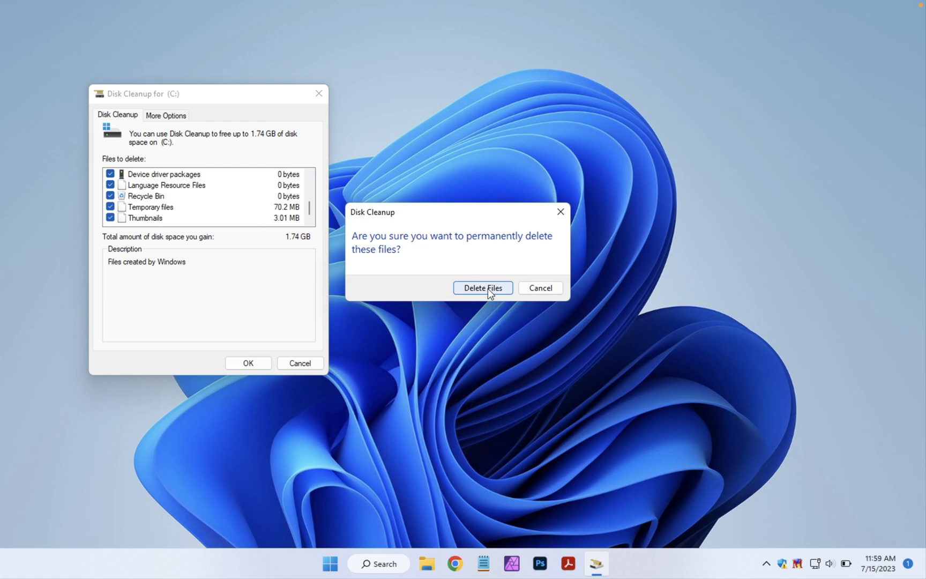
- Confirm Delete Files so the 1.74 GB system-file cleanup of C: starts running
left_click(482, 287)
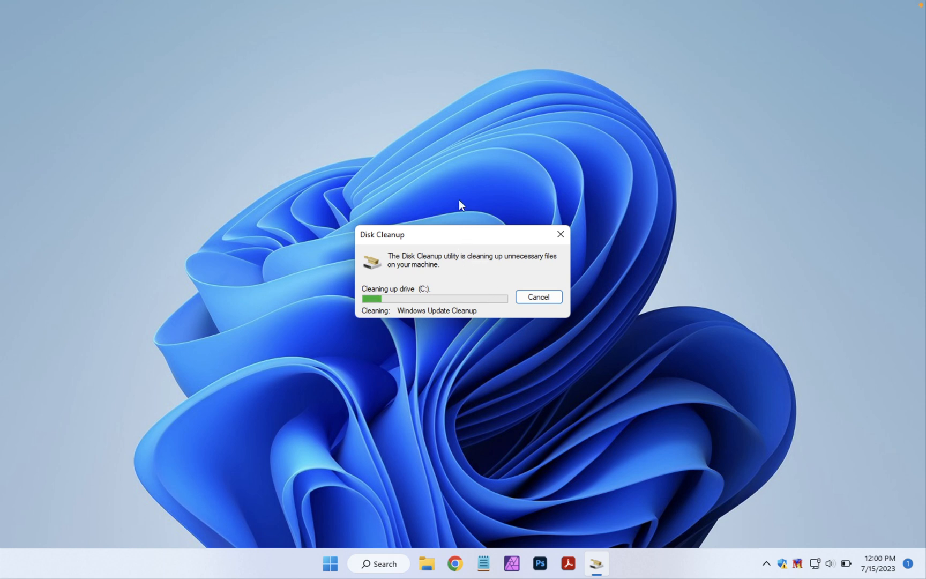
mouse_move(449, 242)
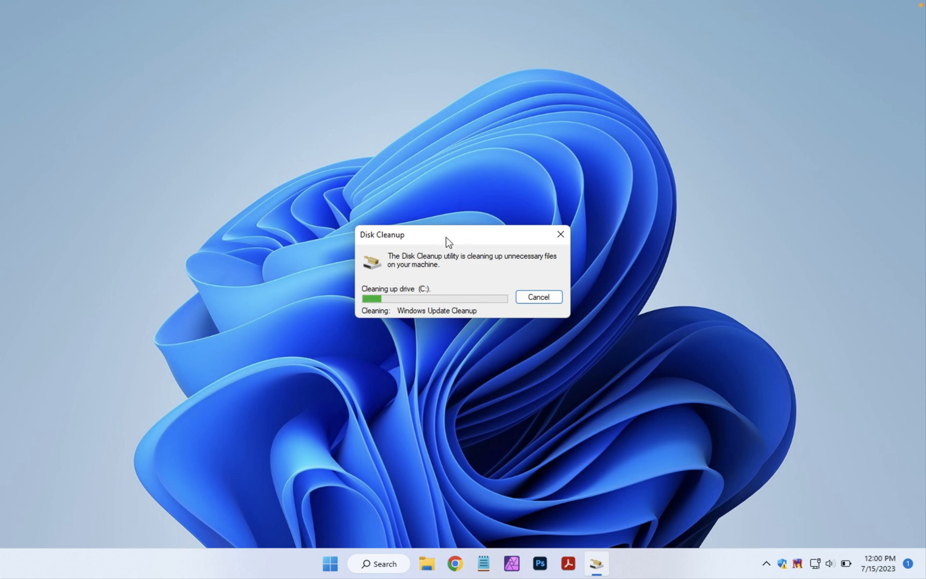
mouse_move(465, 217)
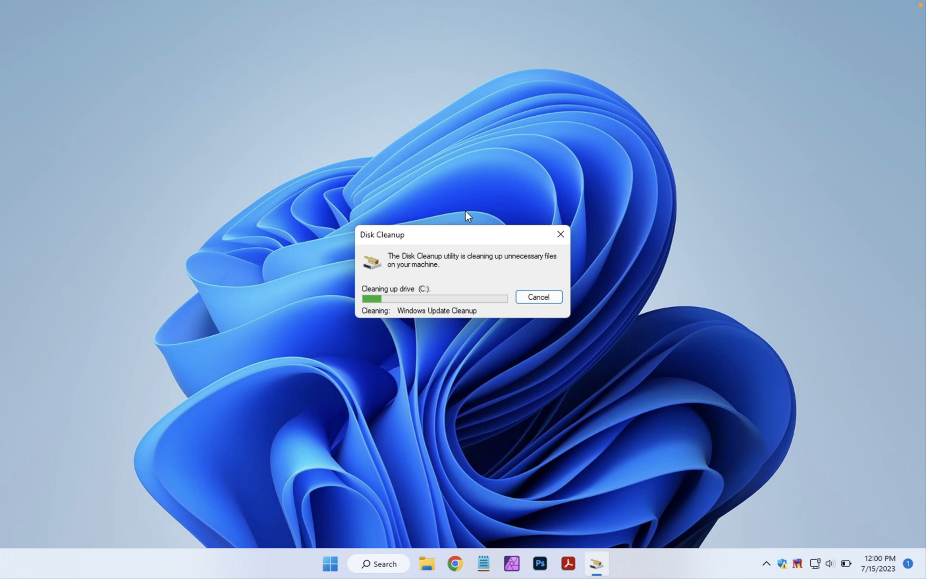
mouse_move(452, 300)
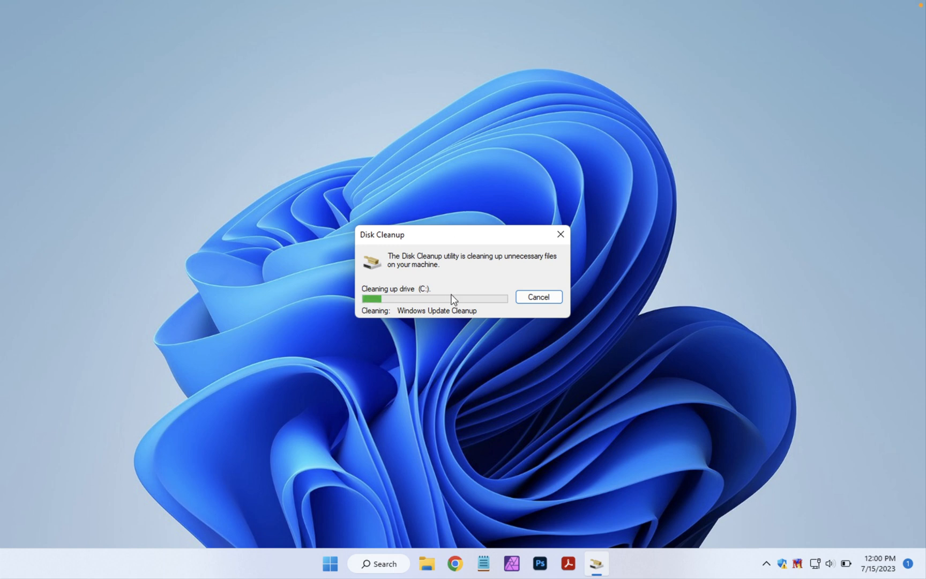
mouse_move(464, 217)
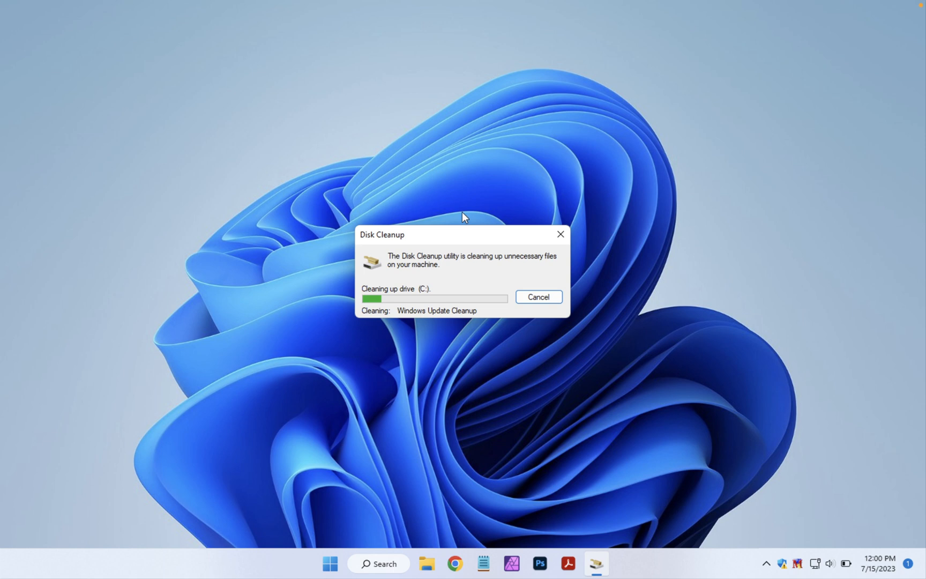